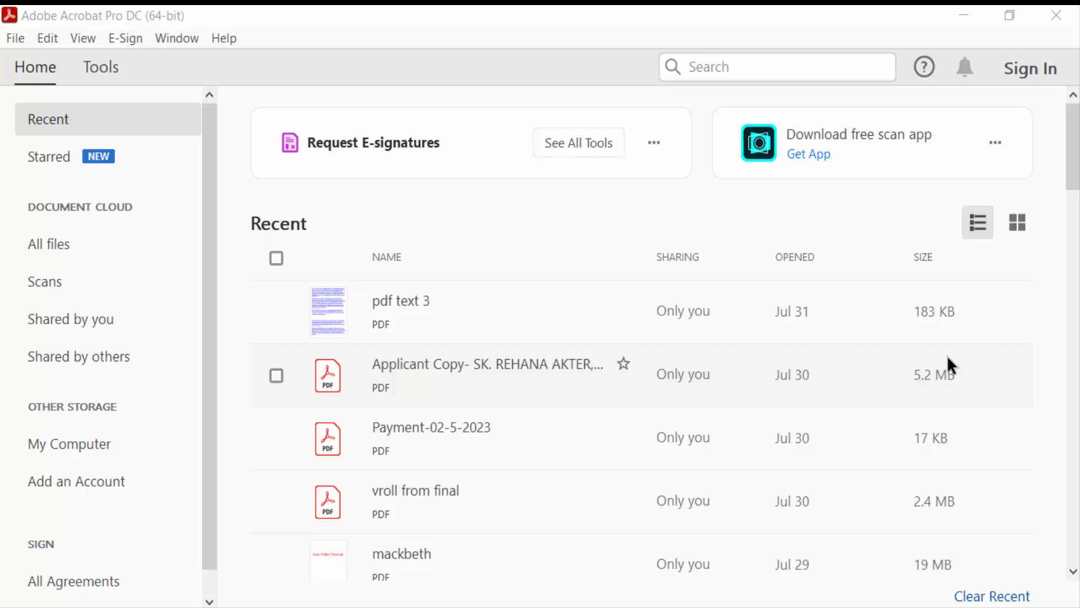
pyautogui.moveTo(168, 20)
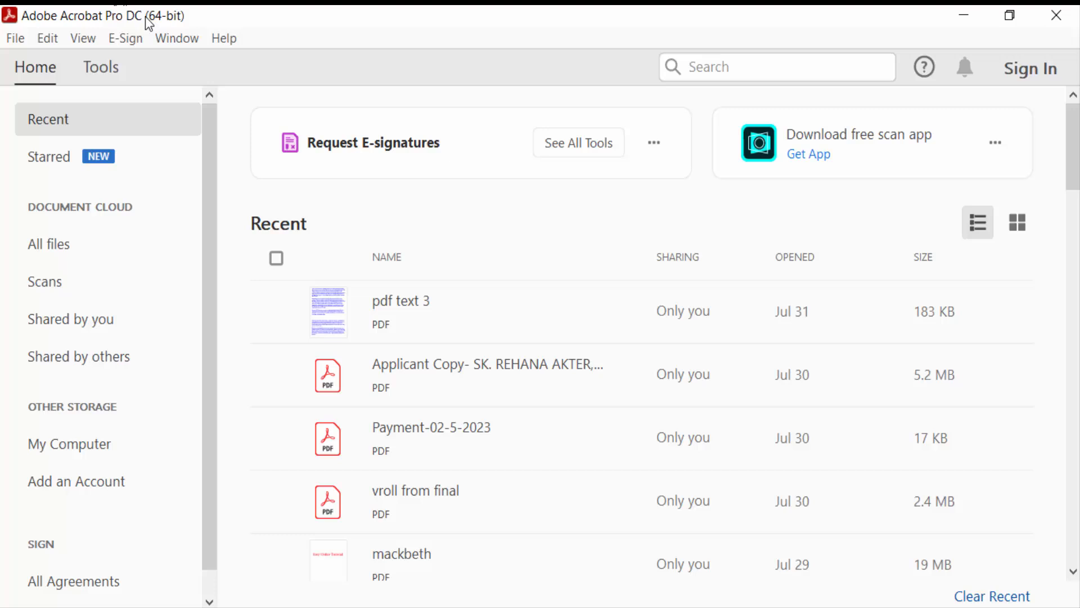
# - Choose Web Page in Create PDF with Capture Multiple Levels, same path and same server enabled
pyautogui.click(99, 68)
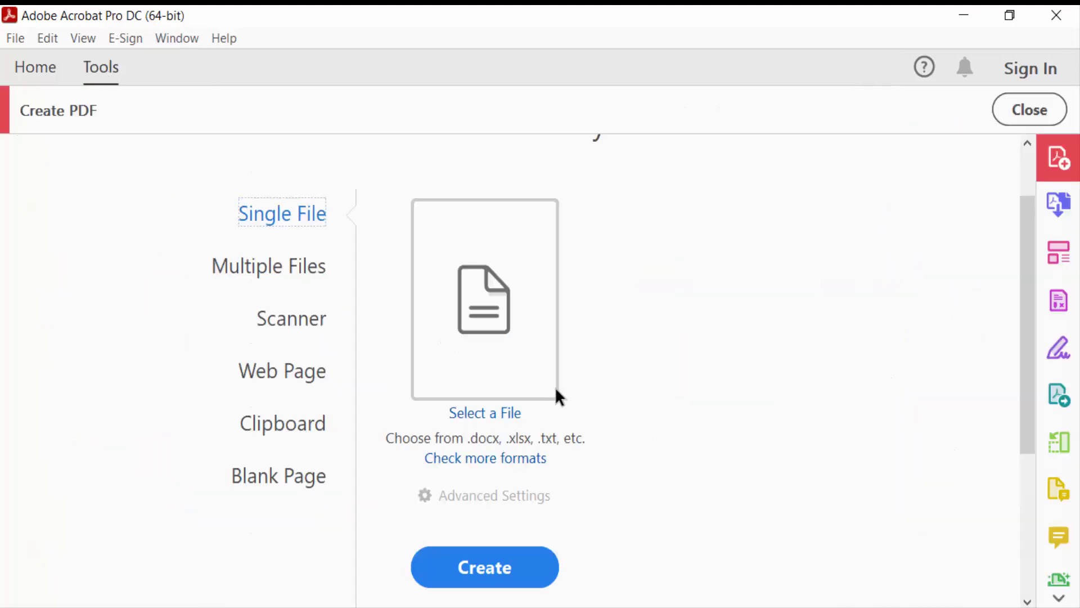
pyautogui.moveTo(303, 376)
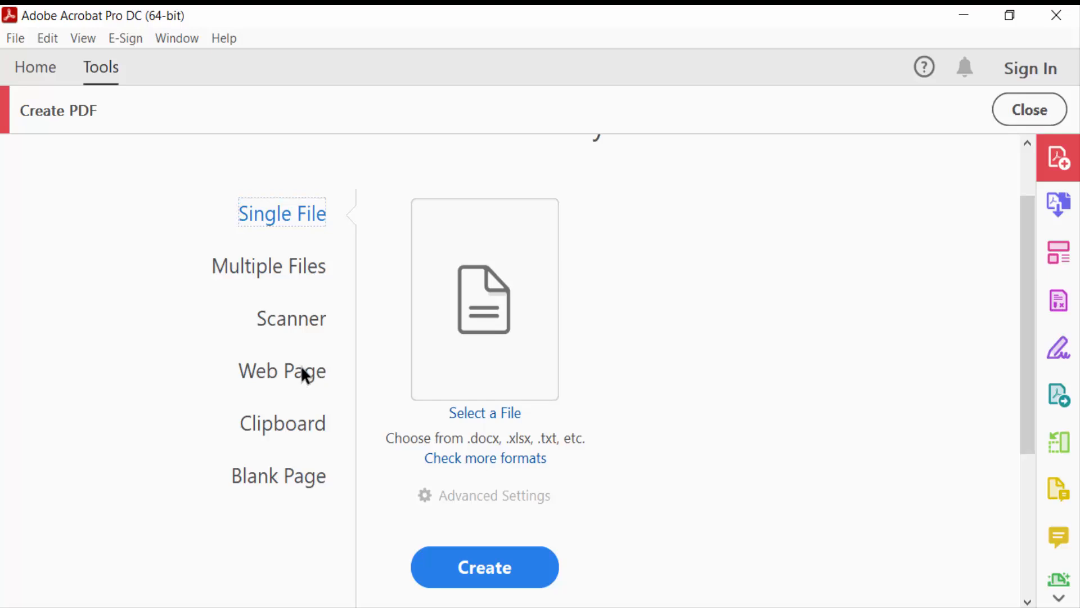
pyautogui.click(281, 371)
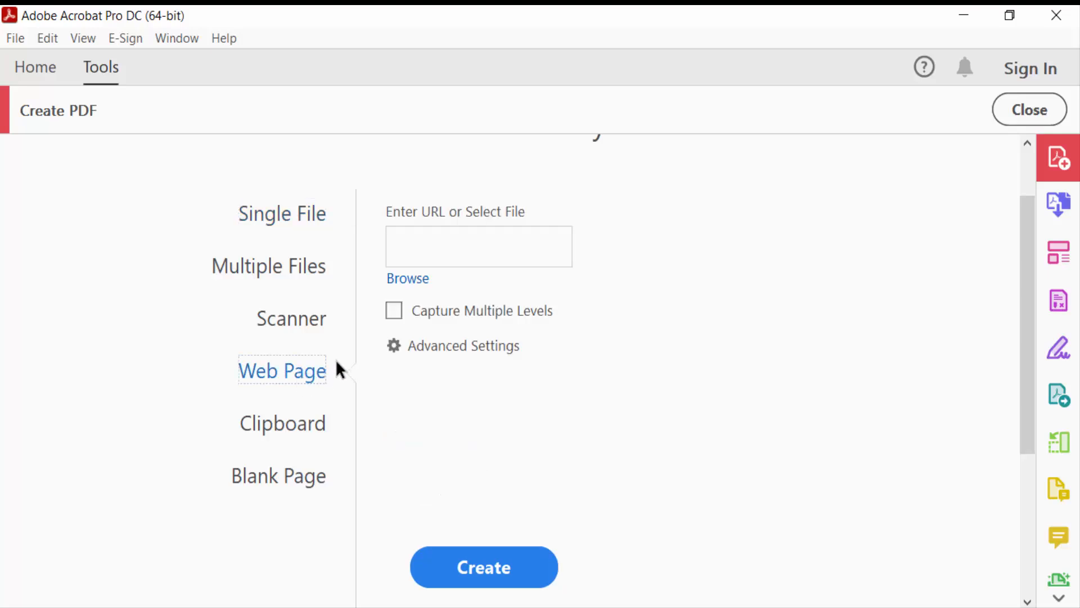
pyautogui.click(394, 311)
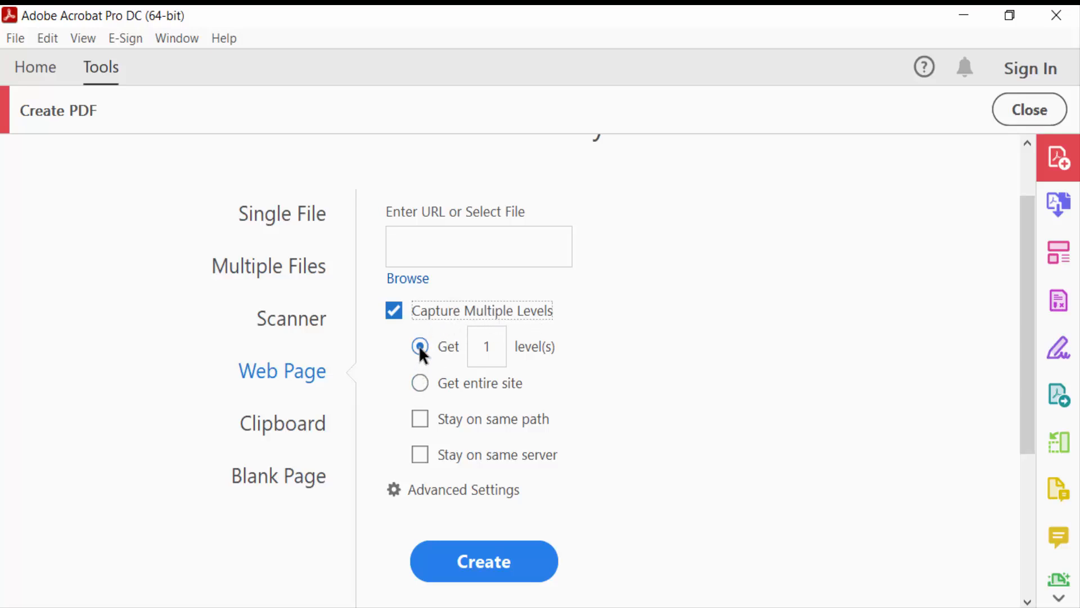
pyautogui.click(392, 311)
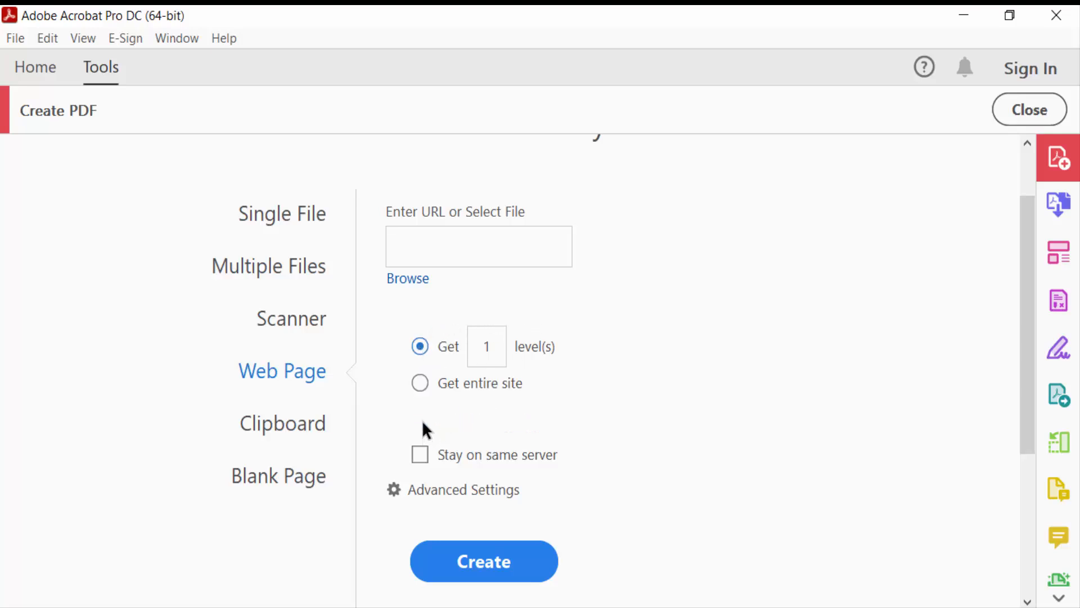
pyautogui.click(394, 310)
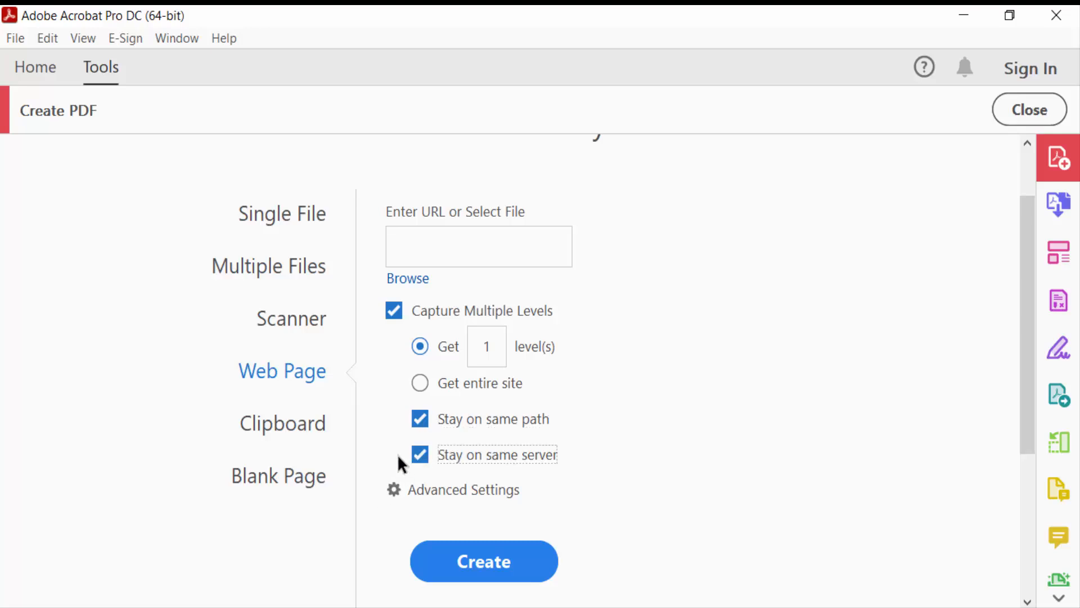
pyautogui.moveTo(473, 476)
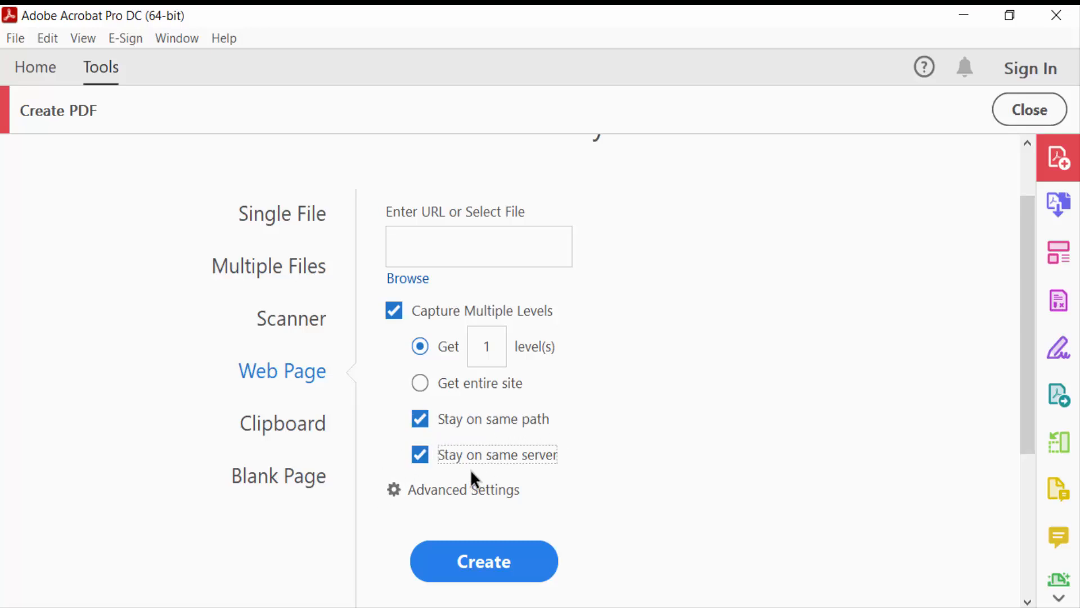
pyautogui.moveTo(488, 503)
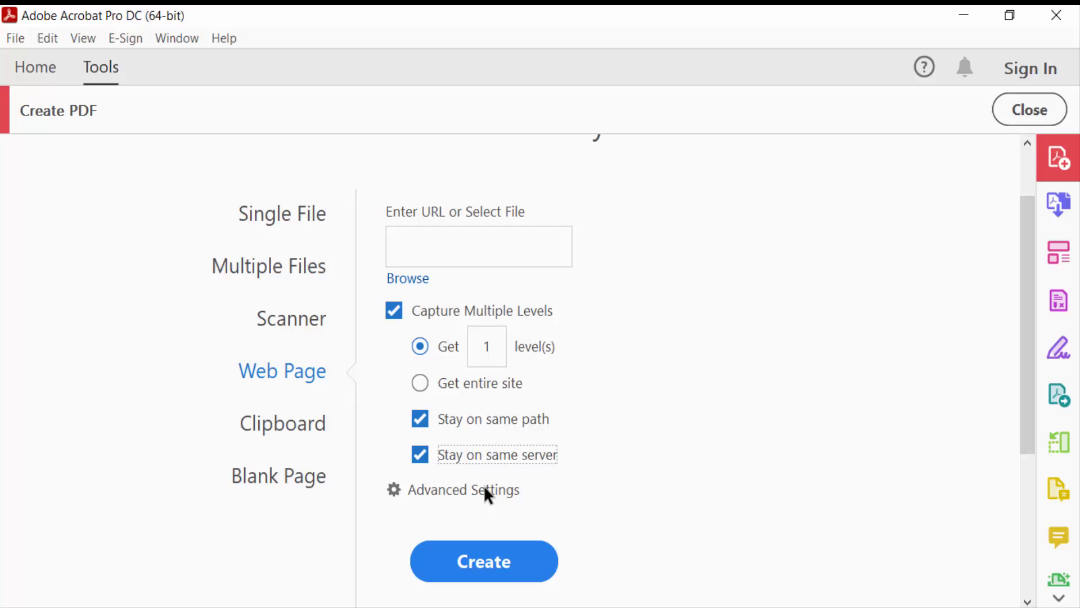
pyautogui.click(461, 489)
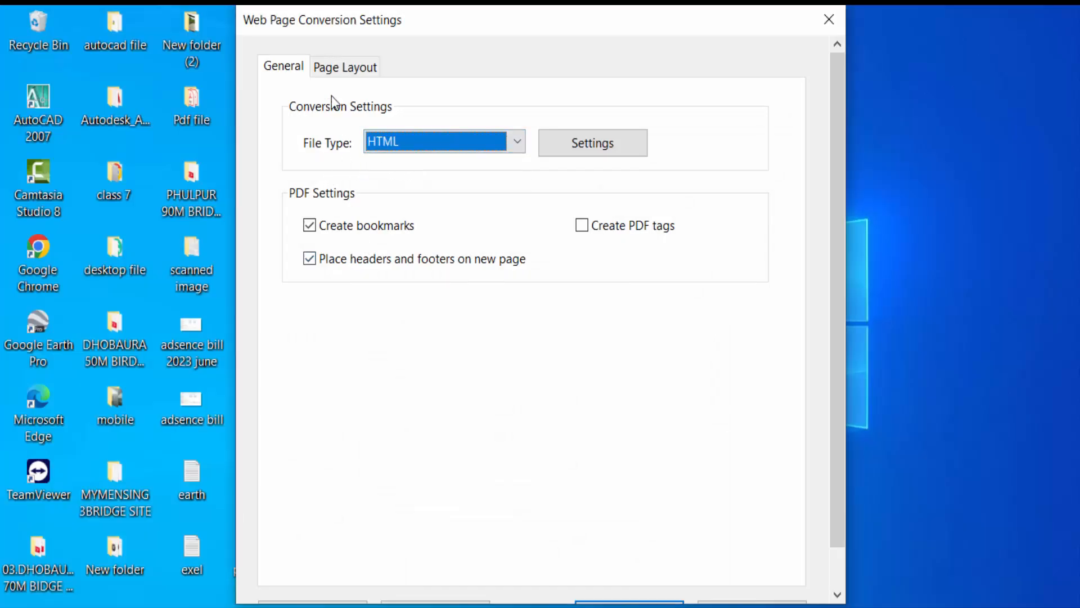
pyautogui.click(344, 66)
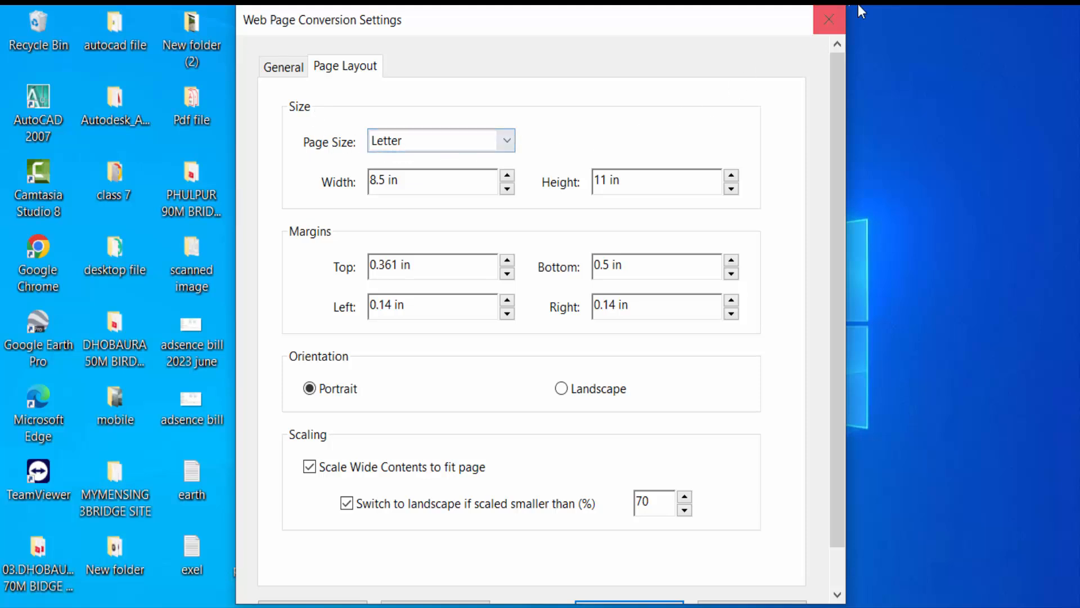
pyautogui.moveTo(842, 485)
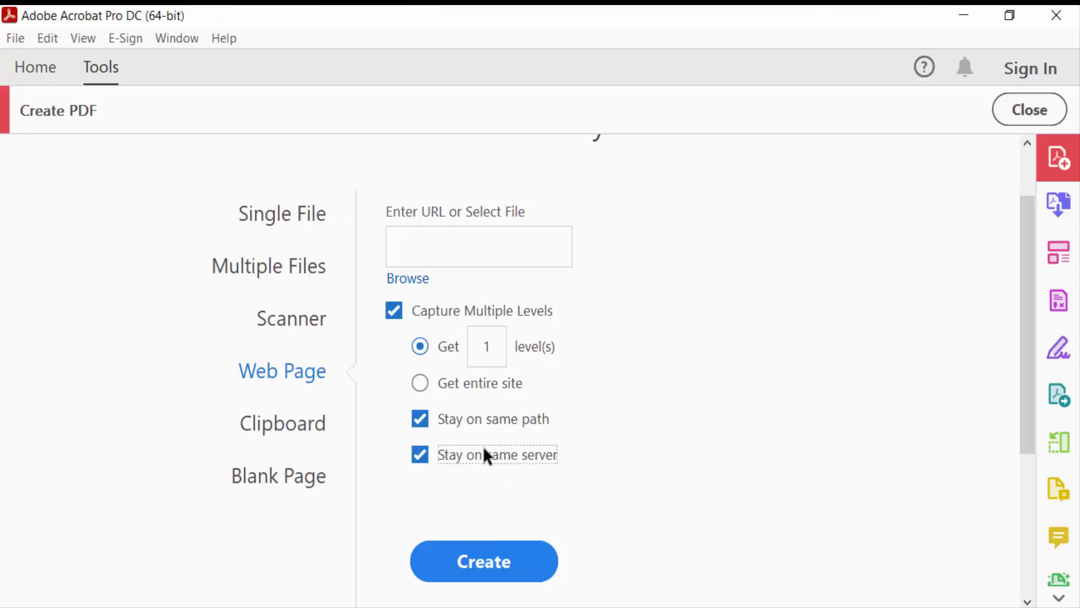
# - Paste the LinkedIn profile URL from Chrome into Enter URL and create the PDF
pyautogui.click(480, 245)
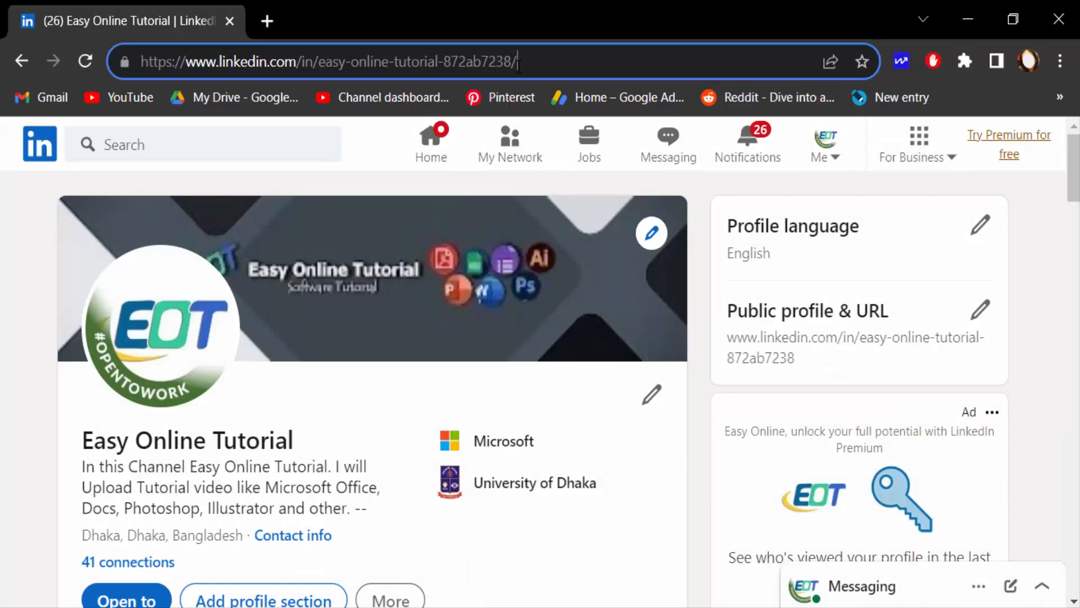
pyautogui.click(328, 61)
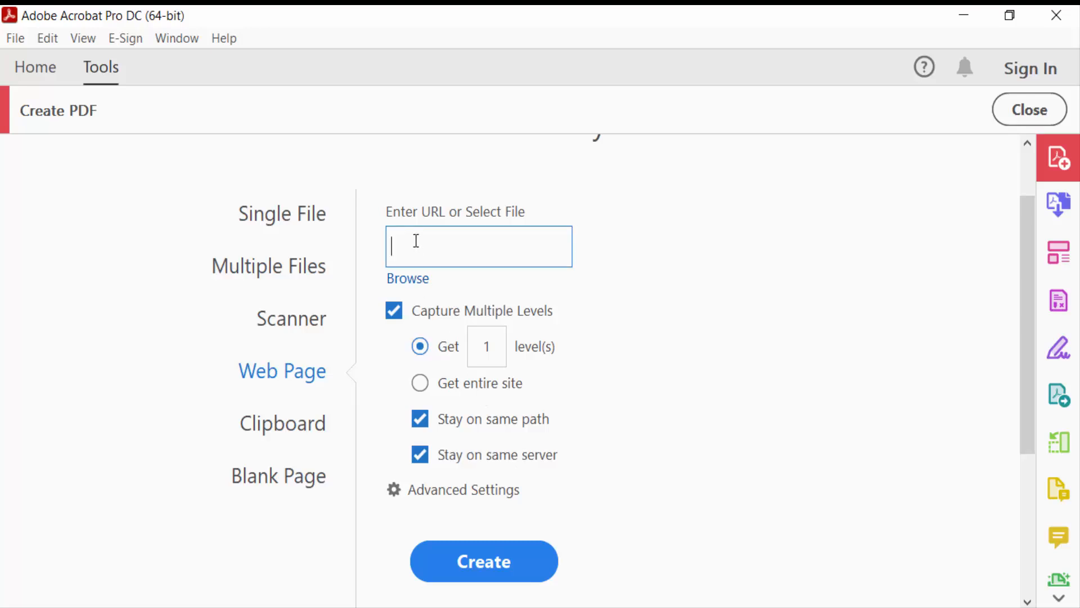
pyautogui.rightClick(477, 245)
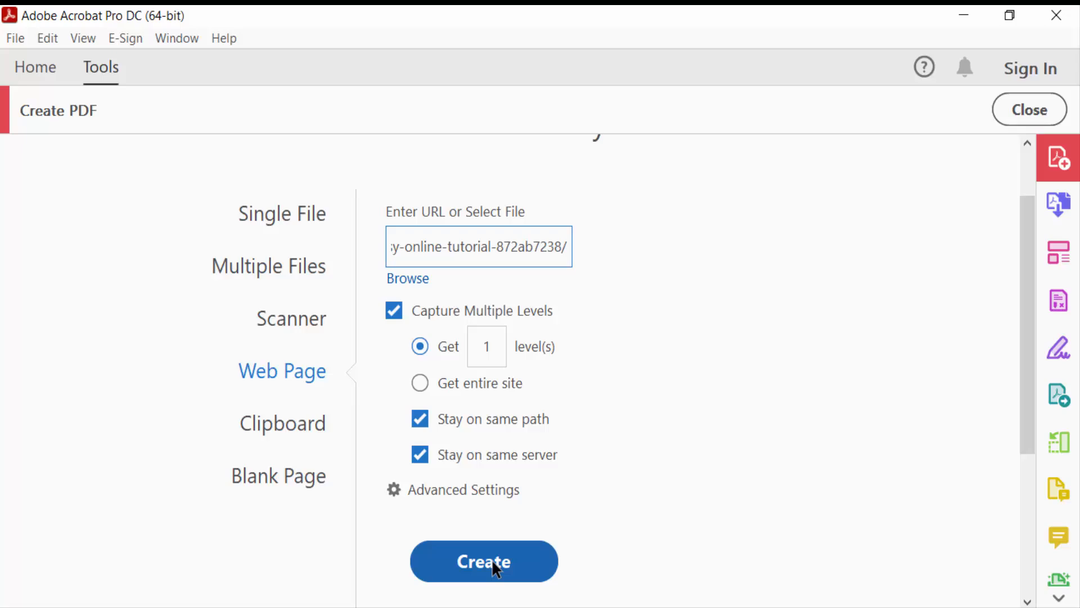
pyautogui.click(484, 562)
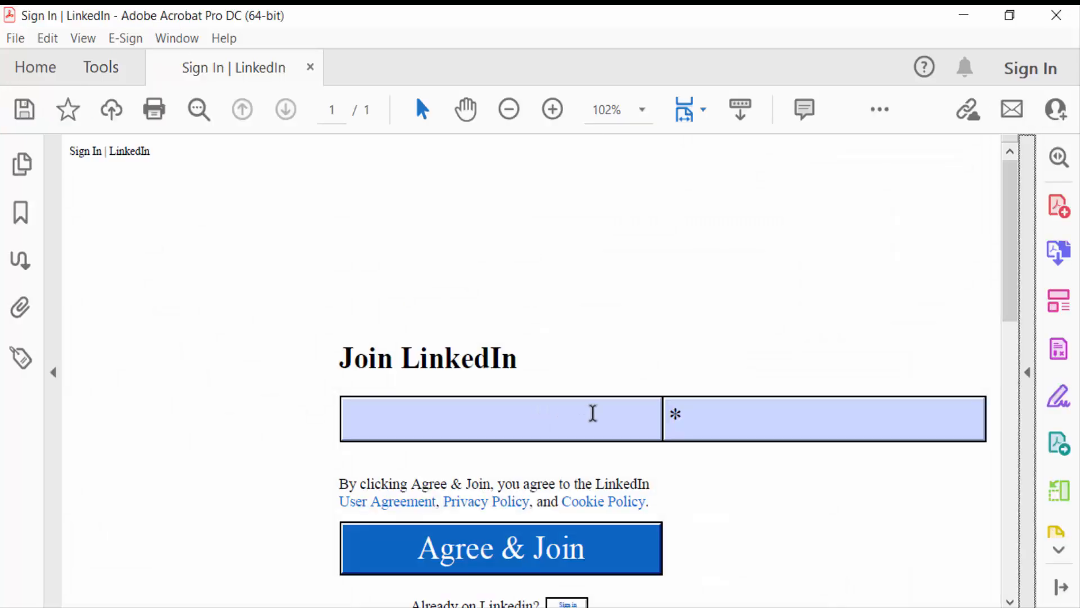
# - Scroll the converted PDF and follow its User Agreement footer link into Chrome
pyautogui.scroll(-3)
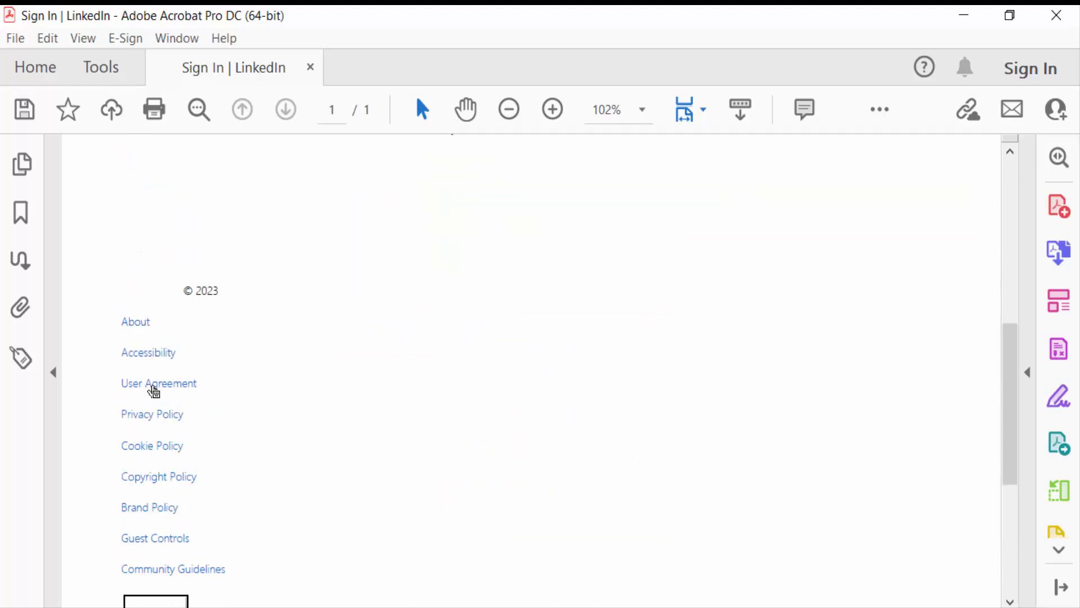
pyautogui.click(158, 383)
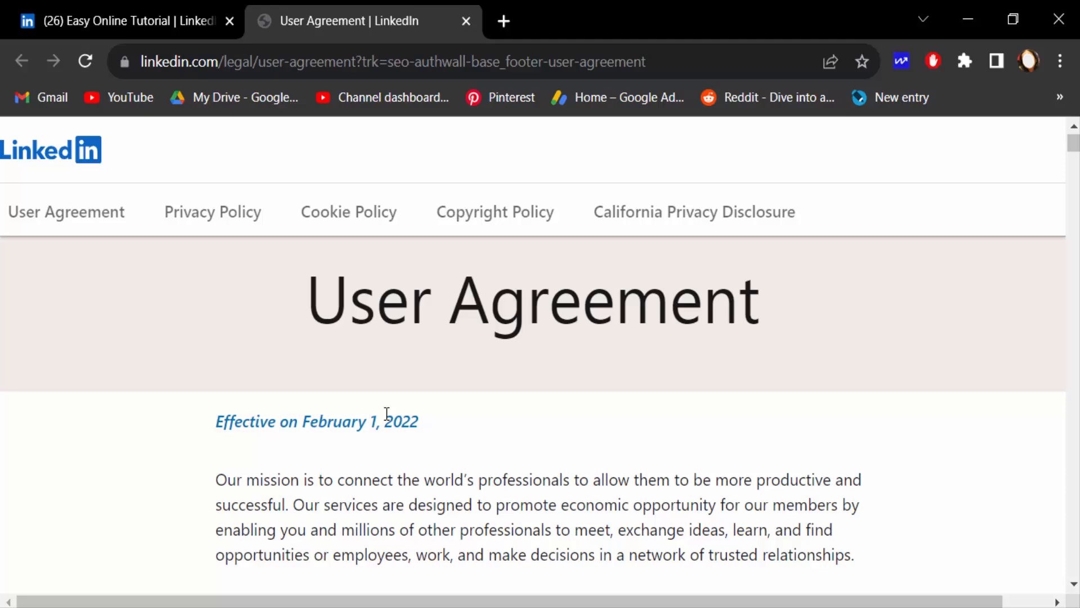
pyautogui.scroll(-3)
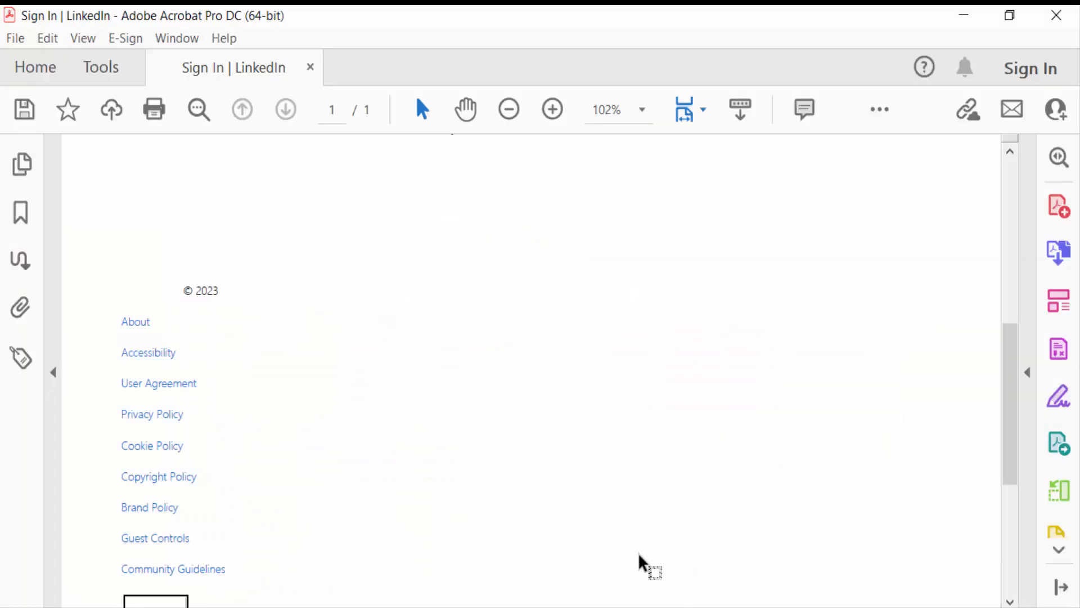
pyautogui.moveTo(448, 464)
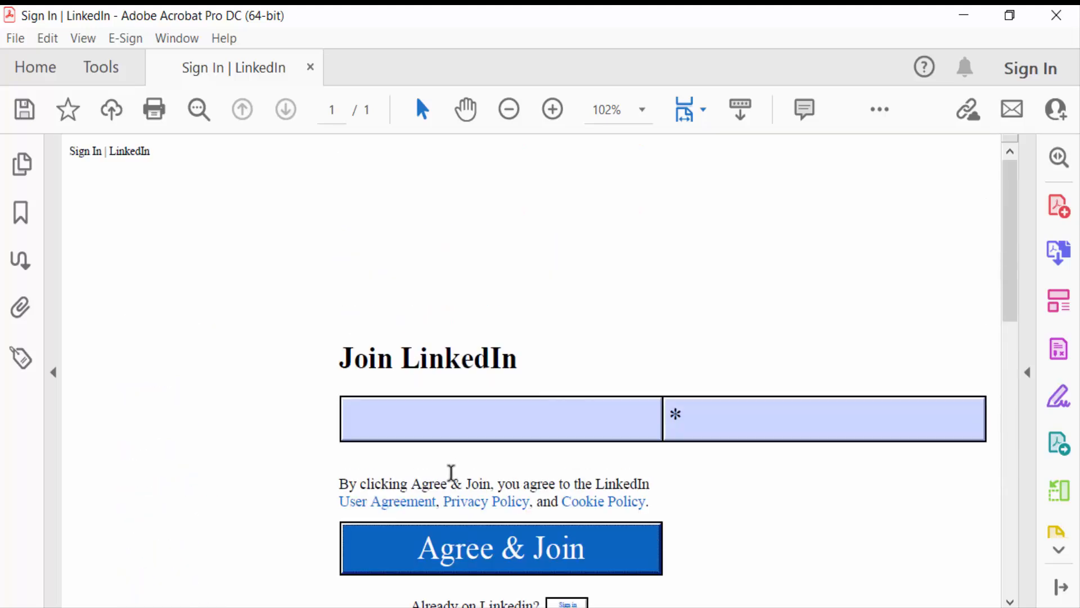
pyautogui.moveTo(486, 502)
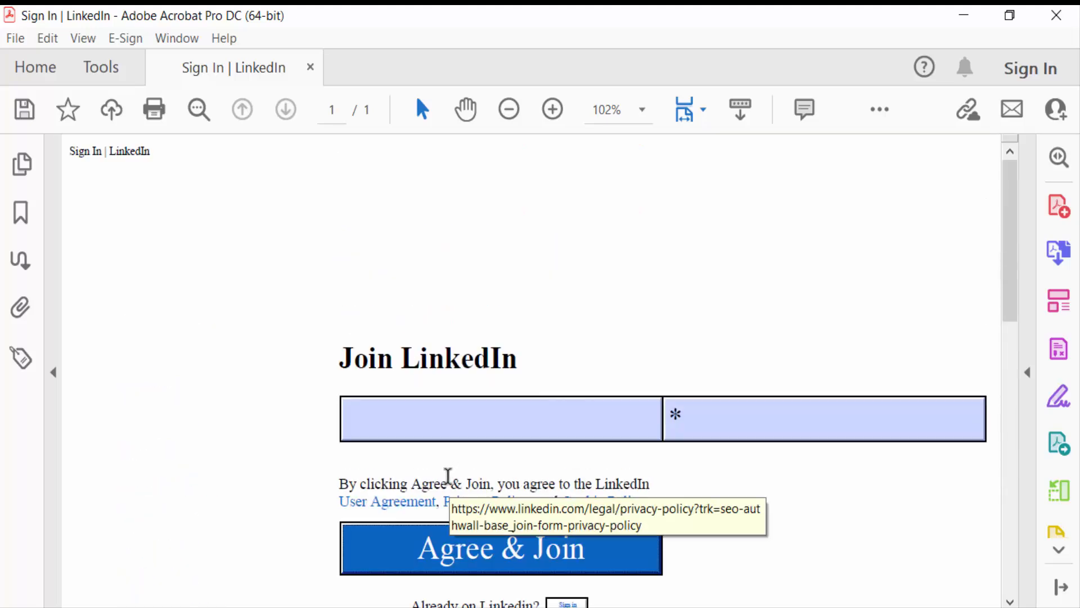